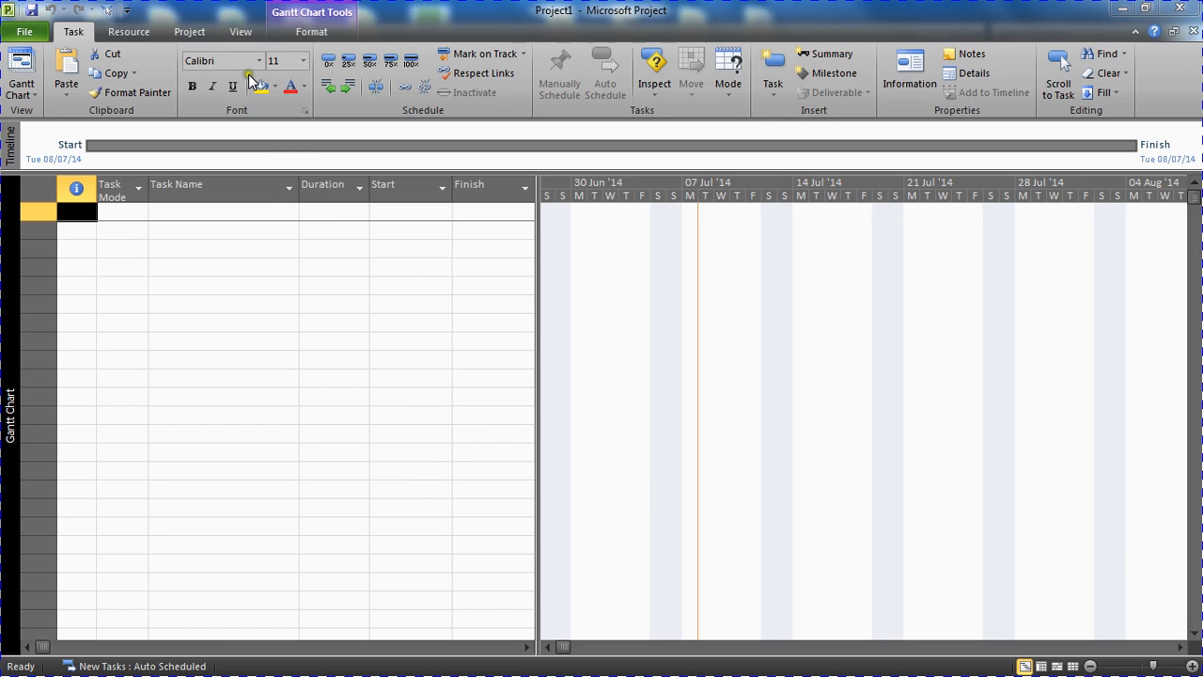
Switch the ribbon to the Project tab to show project-level commands.
click(189, 31)
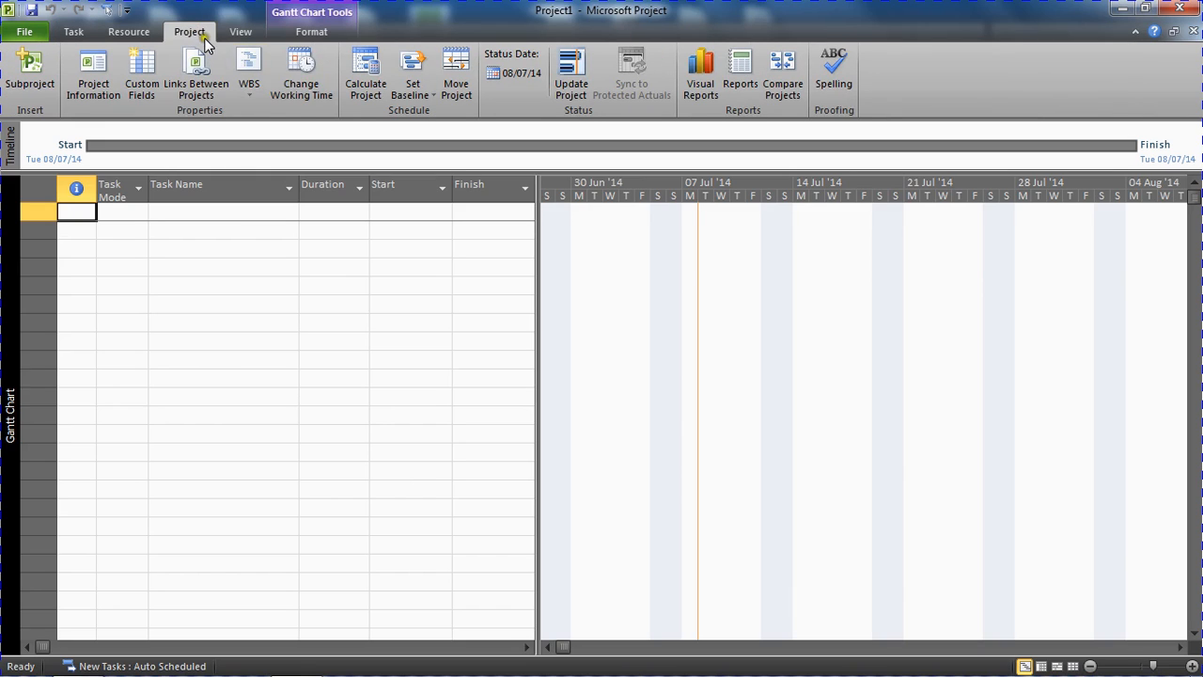
mouse_move(301, 75)
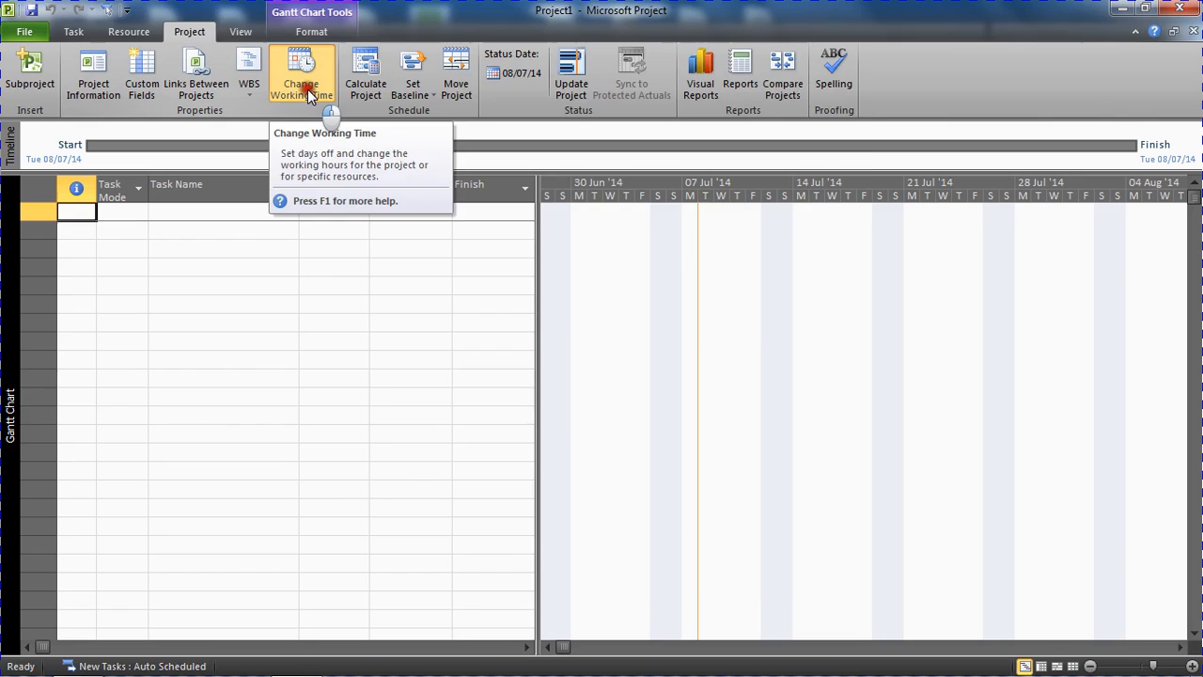
In Change Working Time, add exception 'Christmas Day' starting 25 December 2014.
click(301, 75)
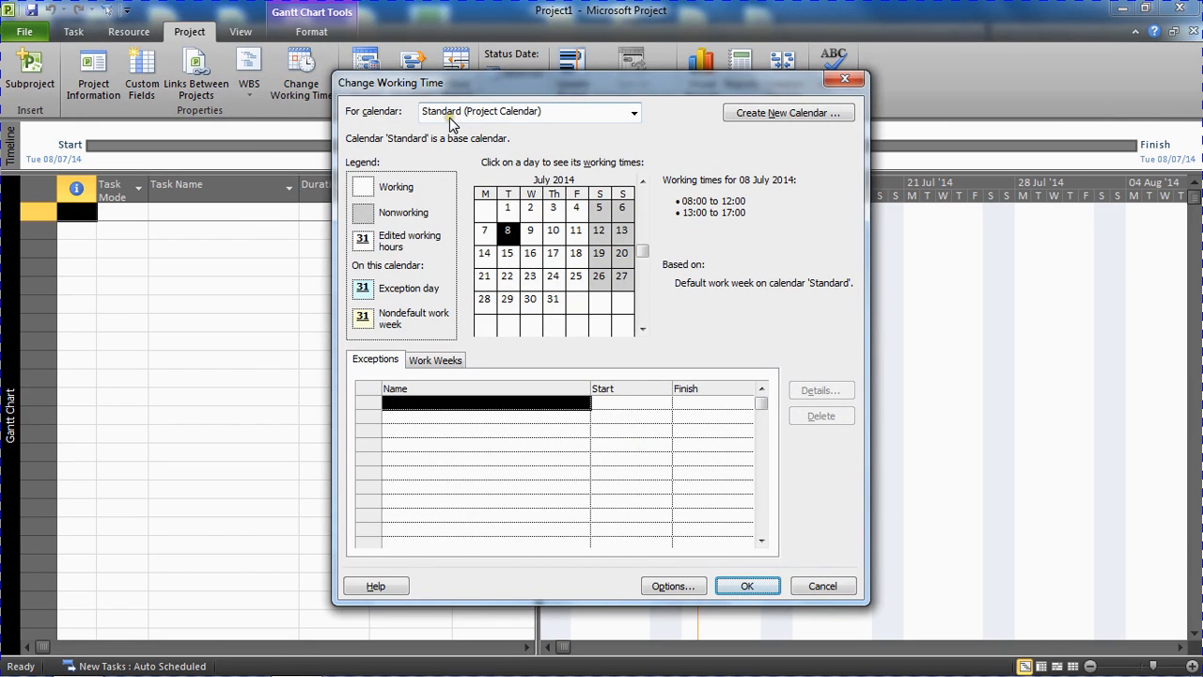
mouse_move(514, 121)
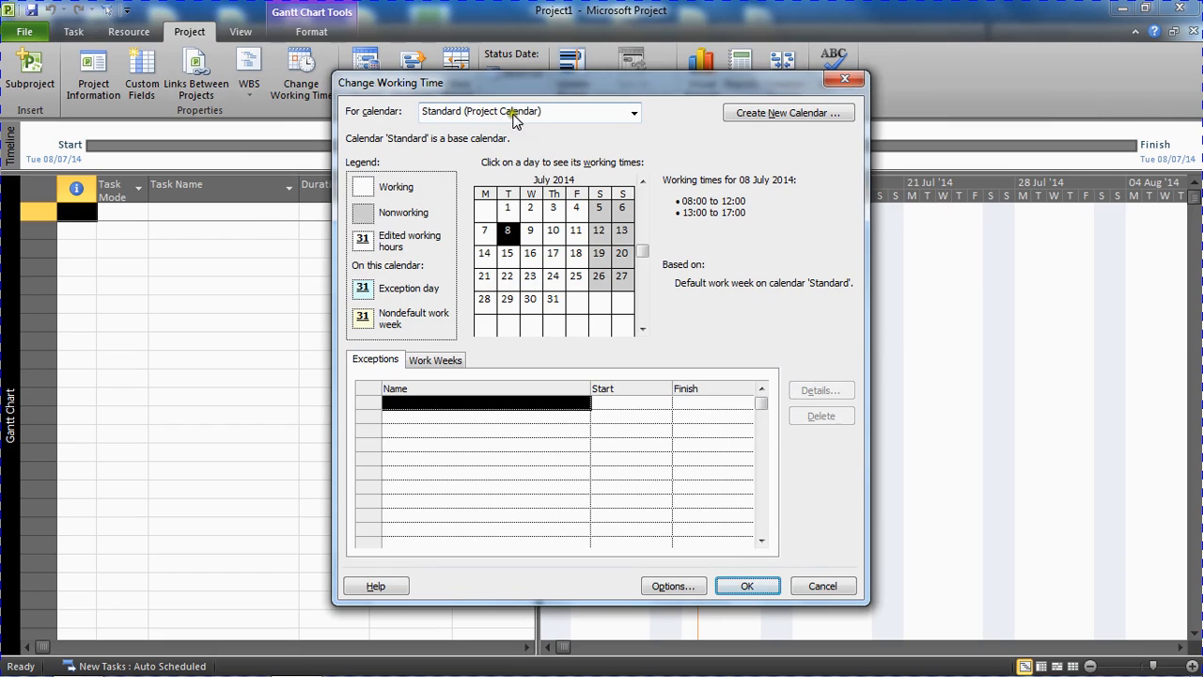
mouse_move(573, 174)
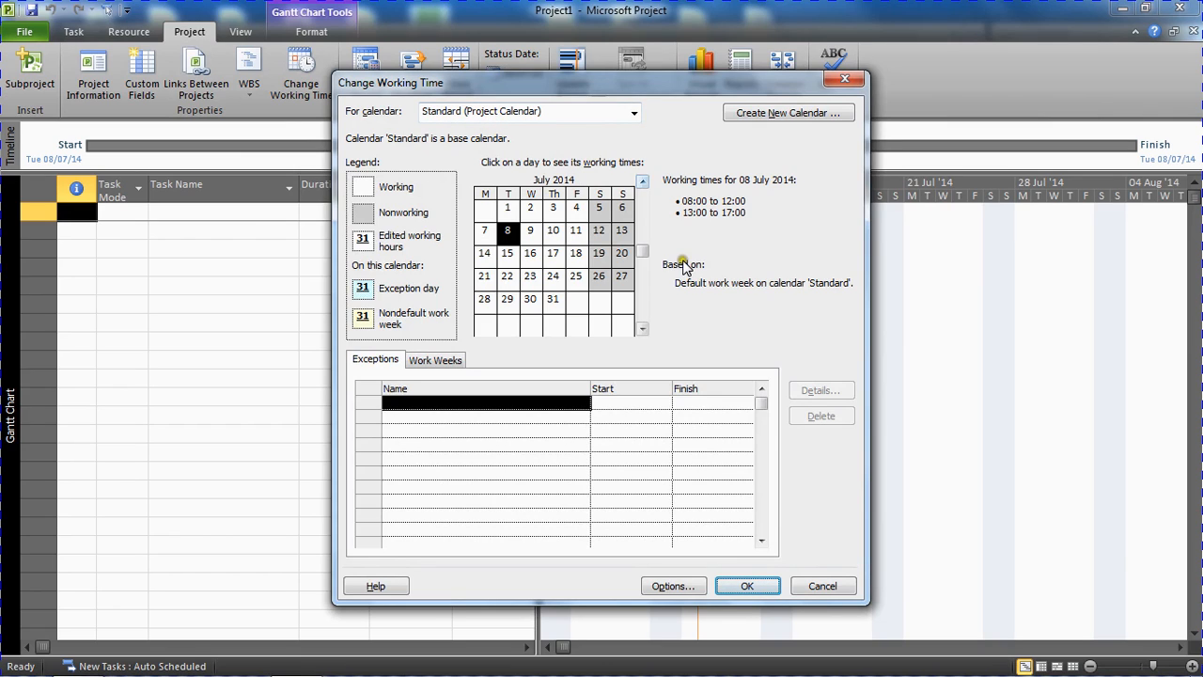
mouse_move(419, 380)
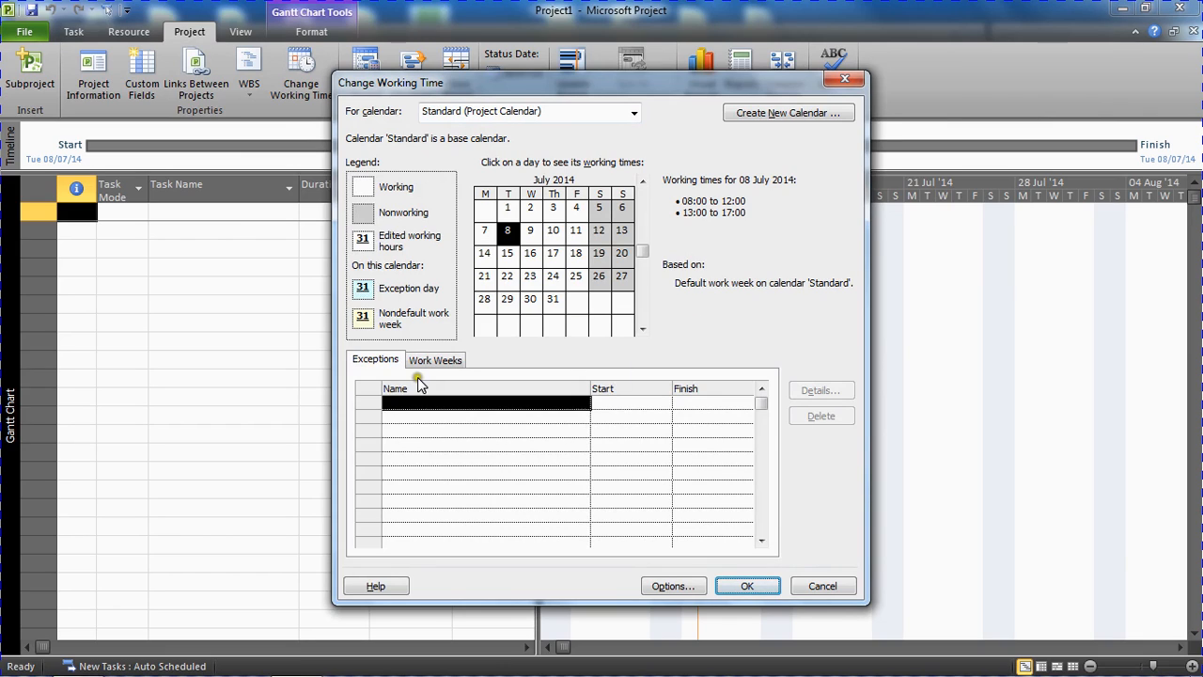
mouse_move(379, 367)
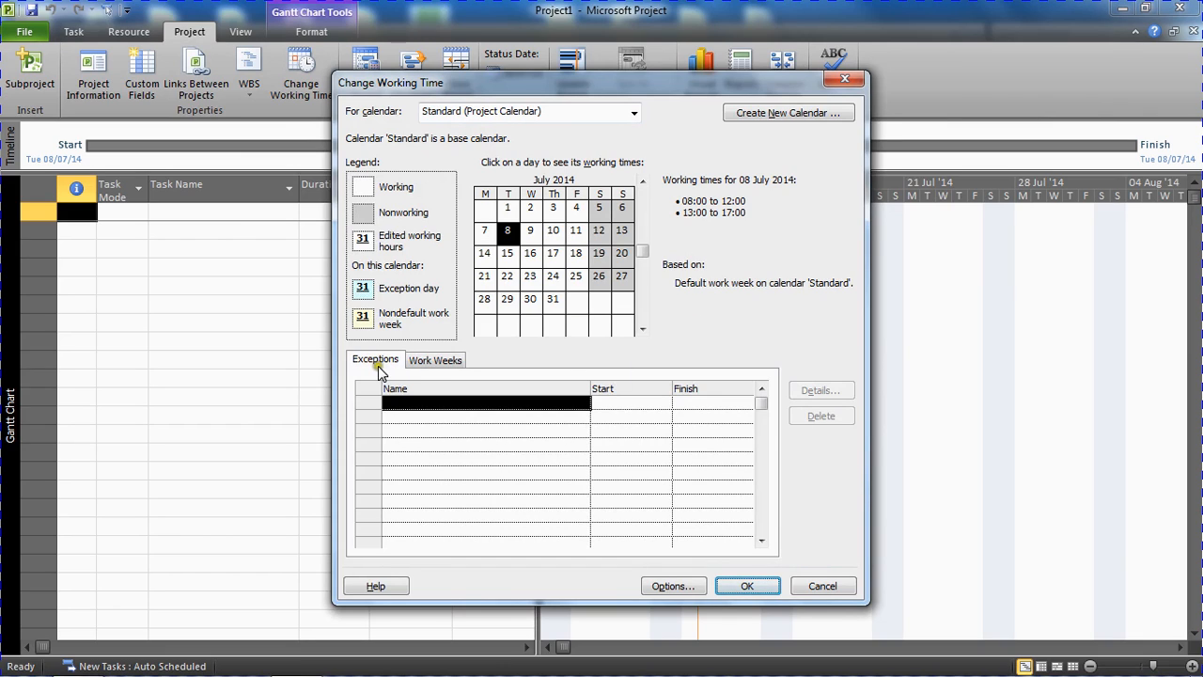
click(486, 403)
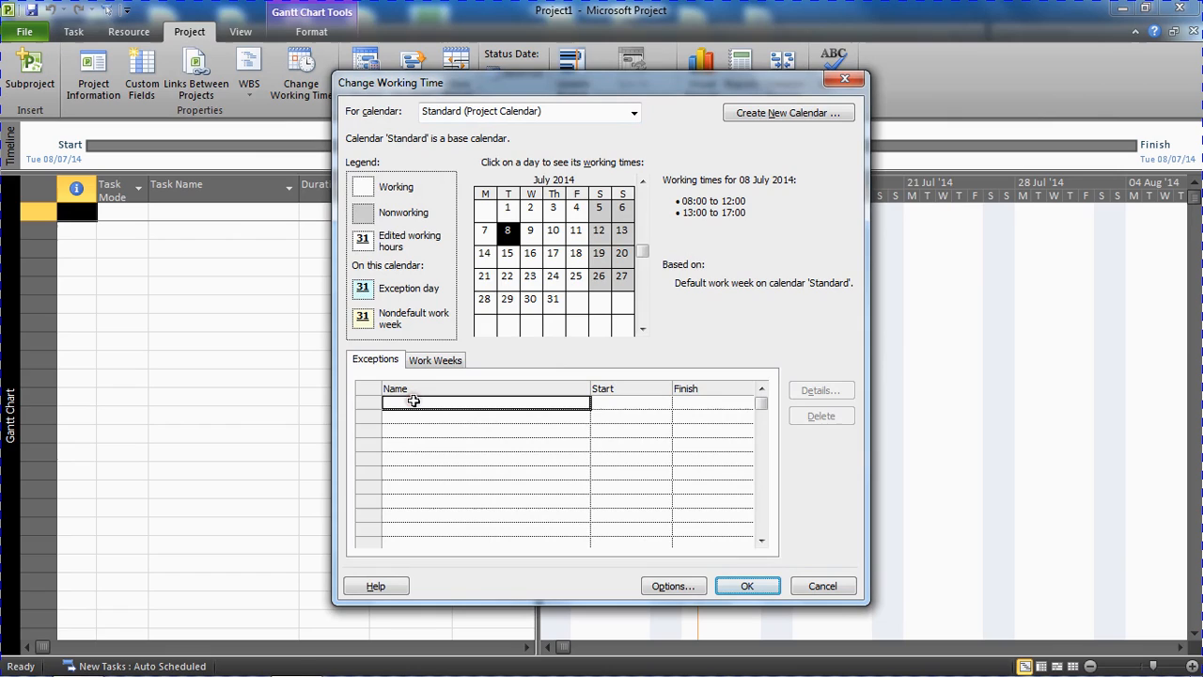
text(Christmas)
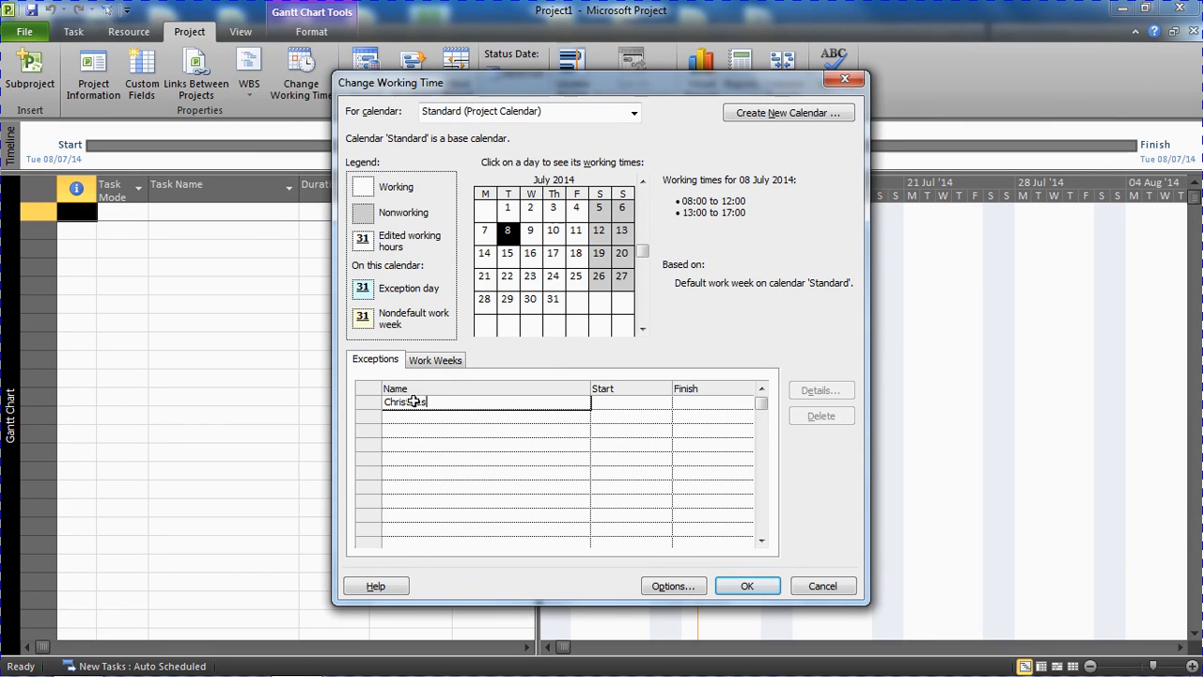
text(Day)
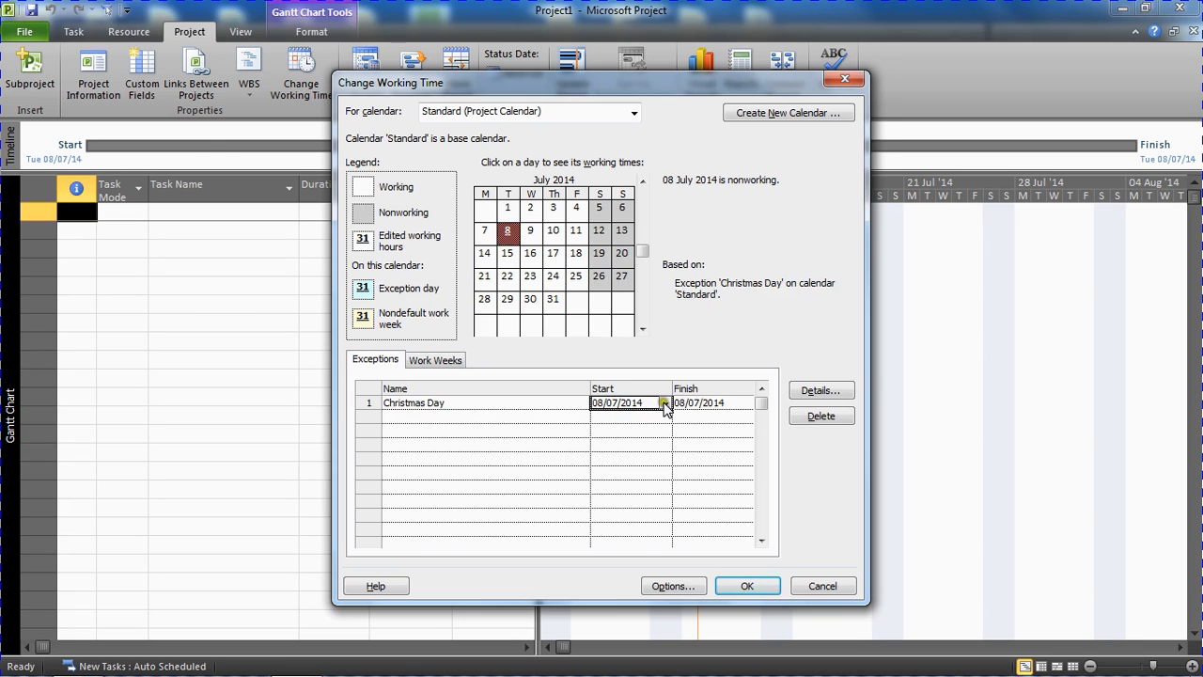
click(663, 402)
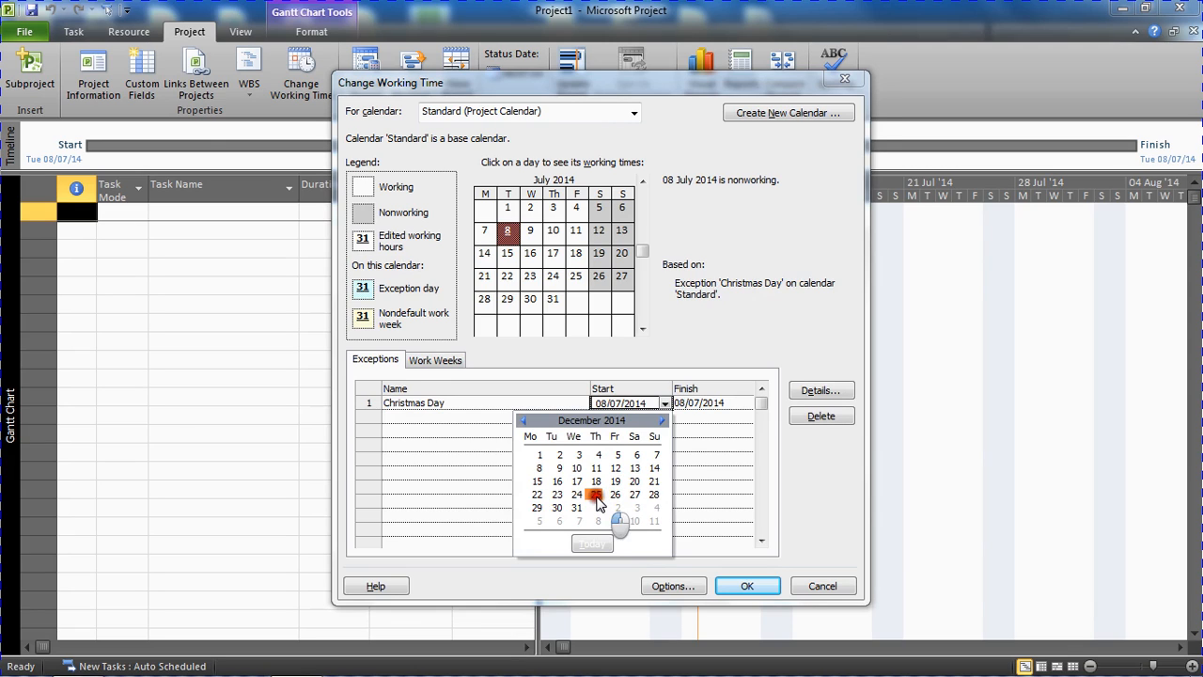
click(576, 495)
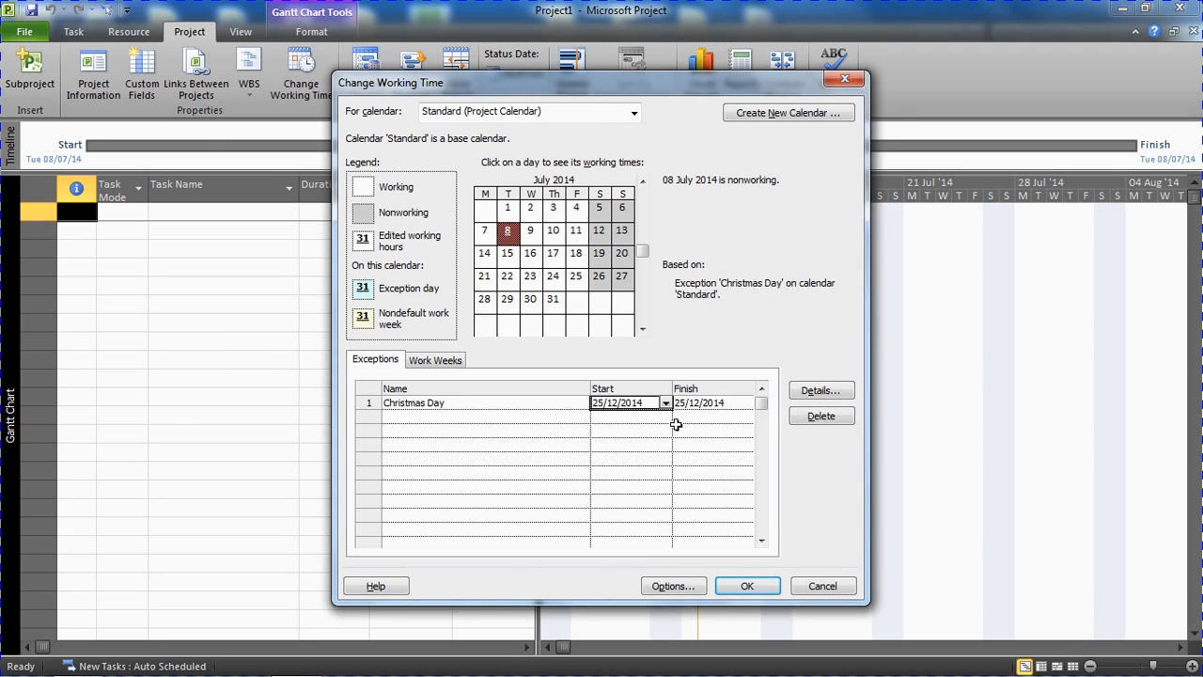
mouse_move(700, 413)
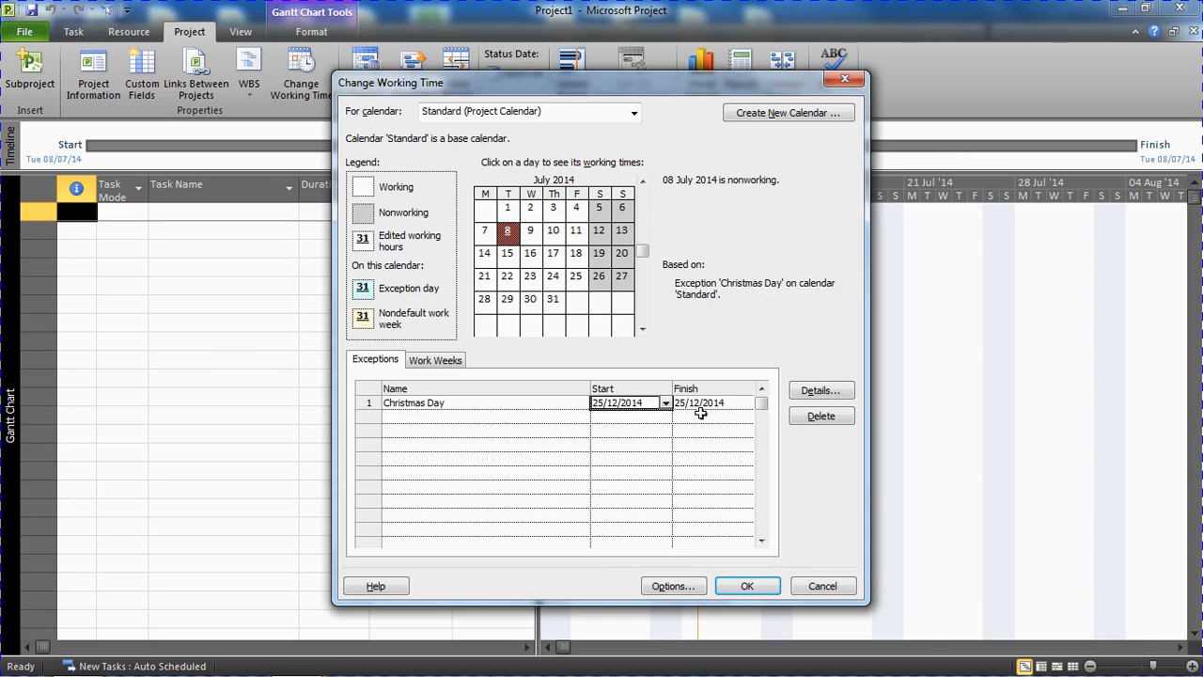
mouse_move(819, 390)
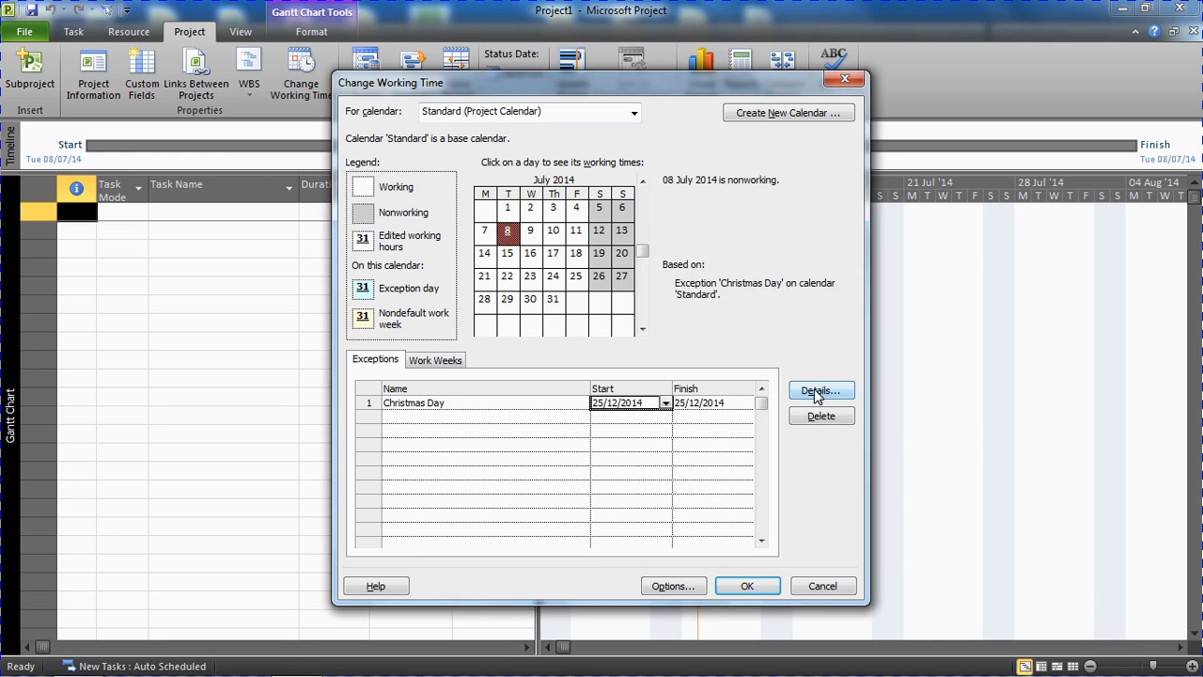
Set the Christmas Day exception to nonworking, recurring yearly, ending after 10 occurrences.
click(819, 390)
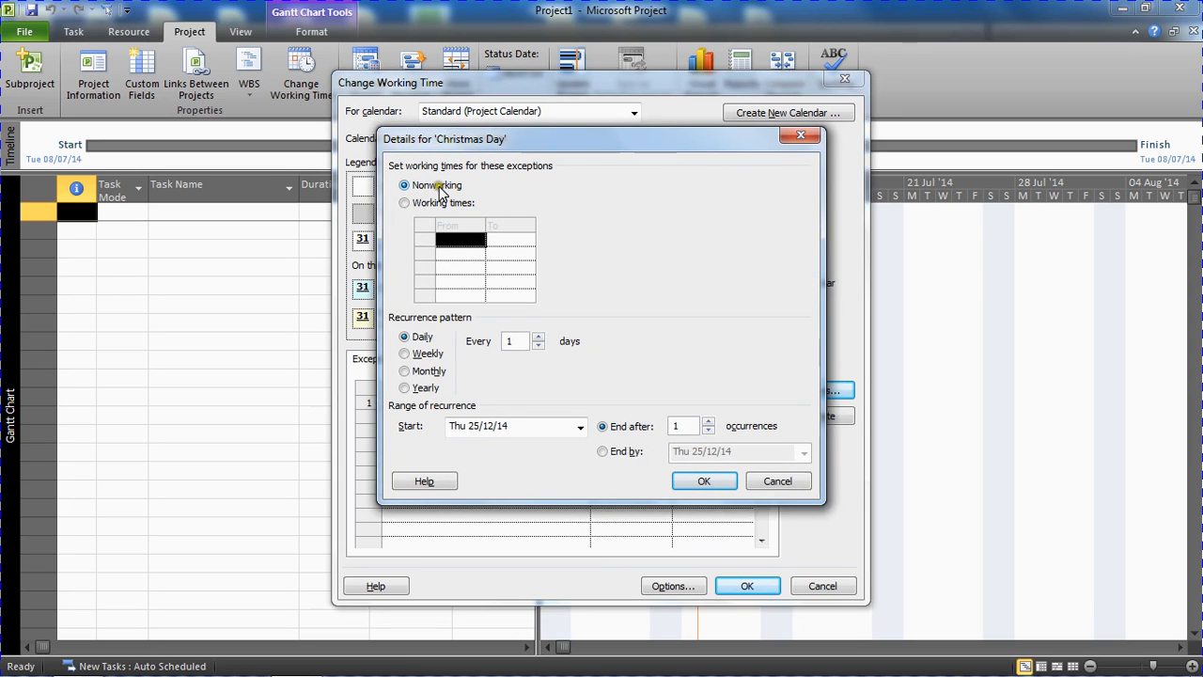
mouse_move(416, 388)
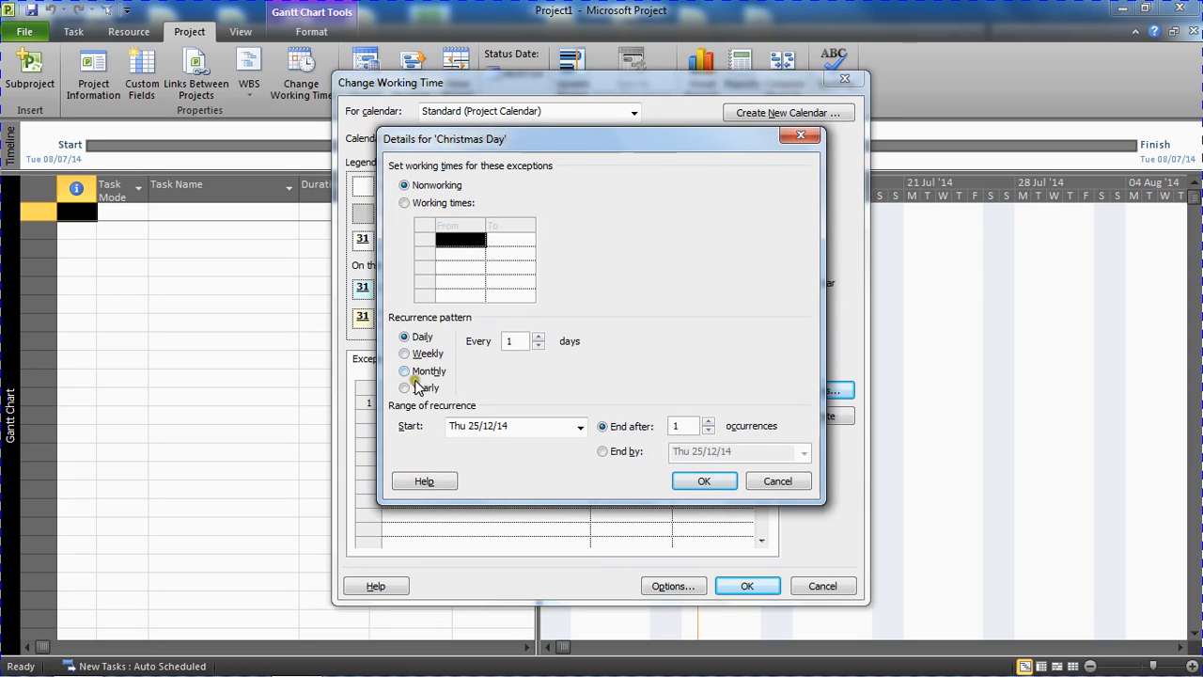
click(404, 388)
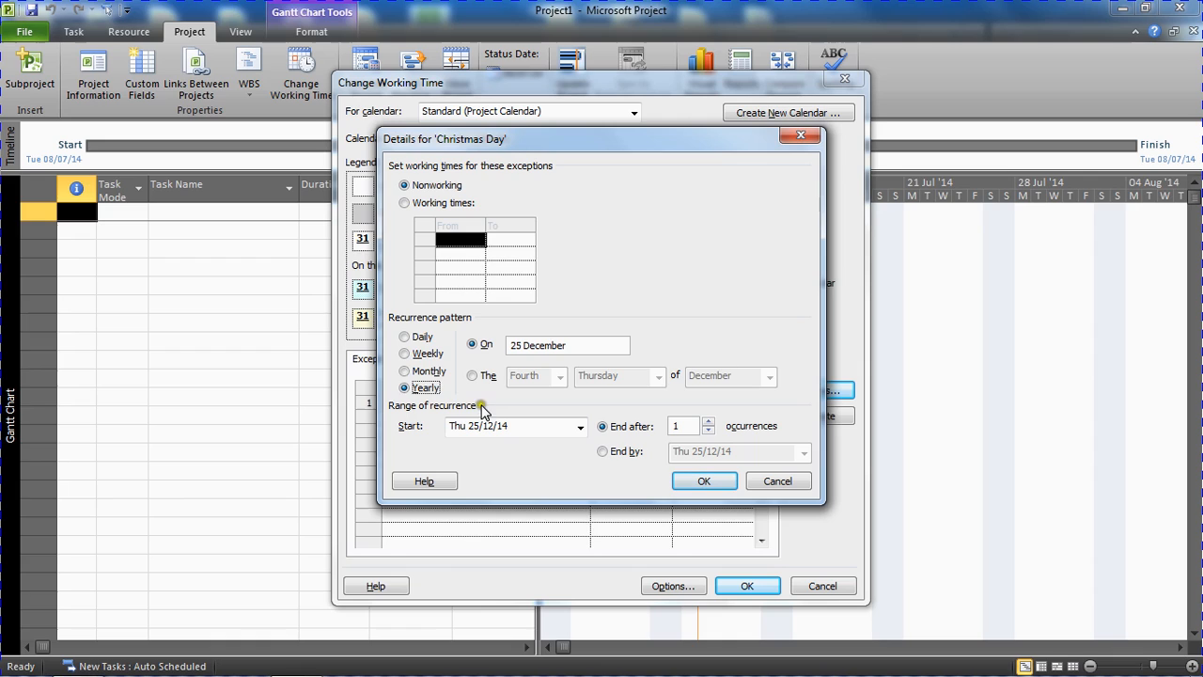
mouse_move(713, 426)
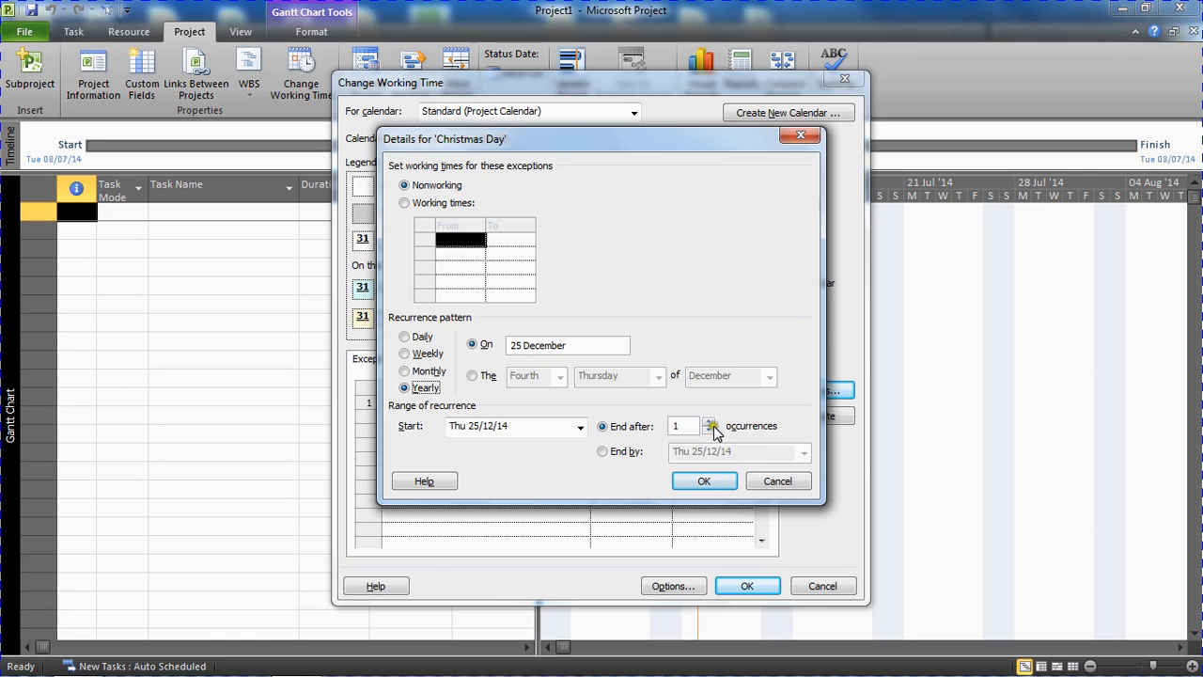
click(711, 422)
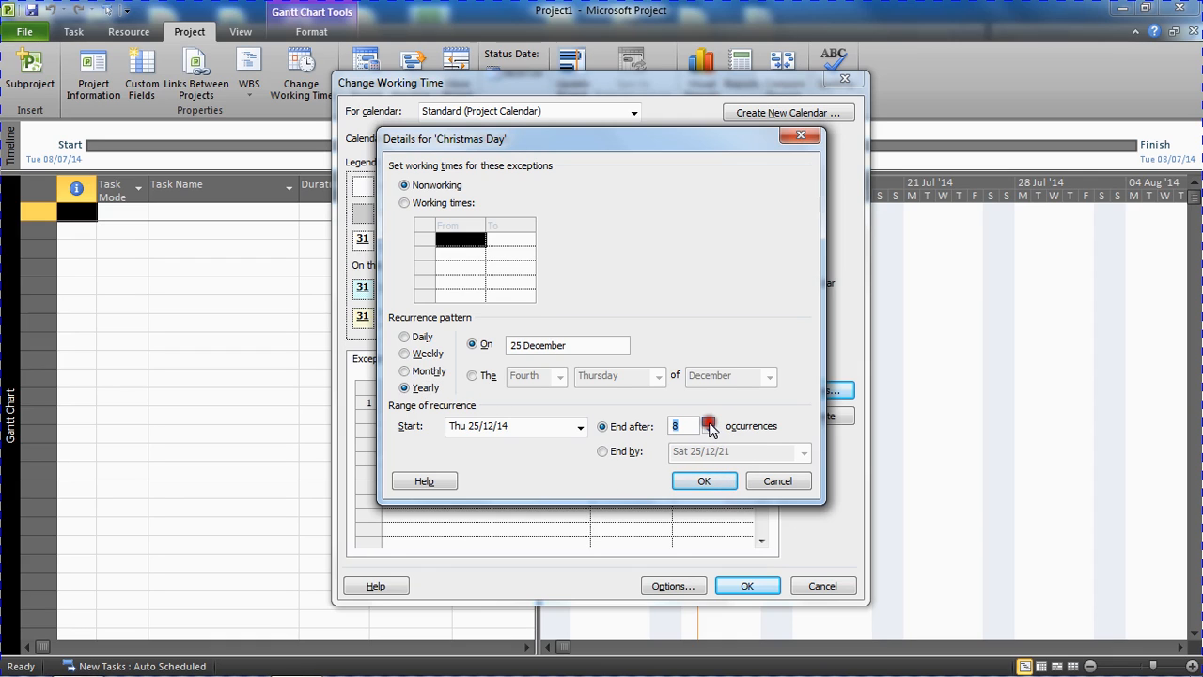
click(709, 421)
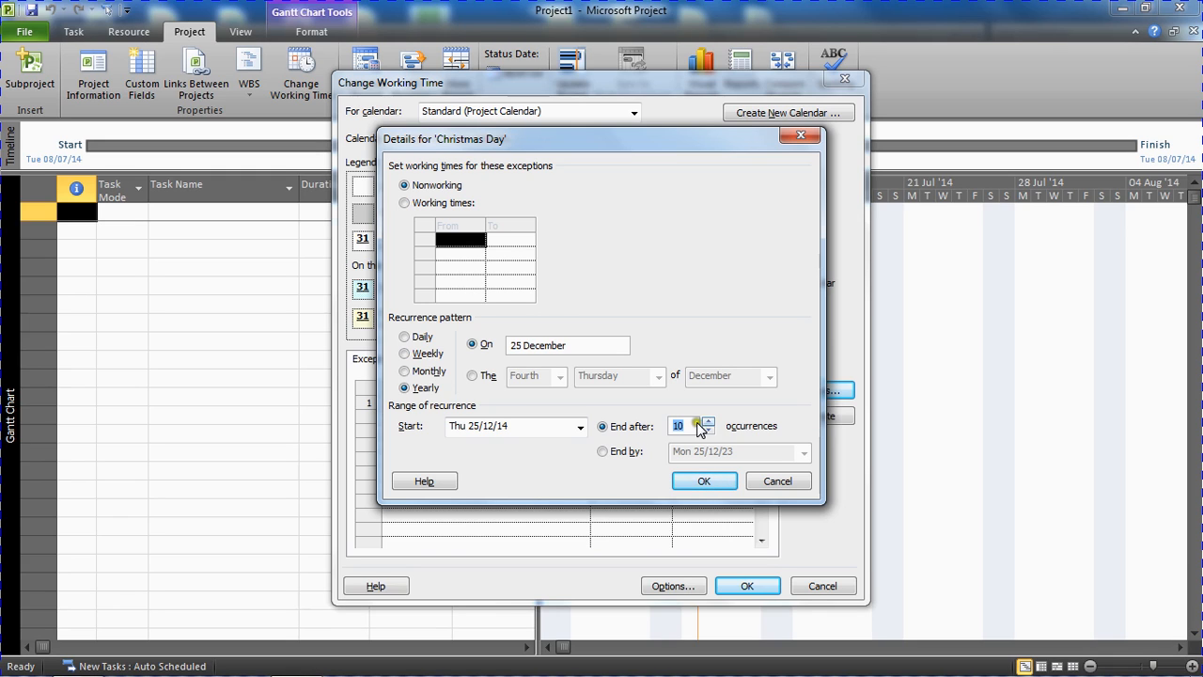
click(704, 480)
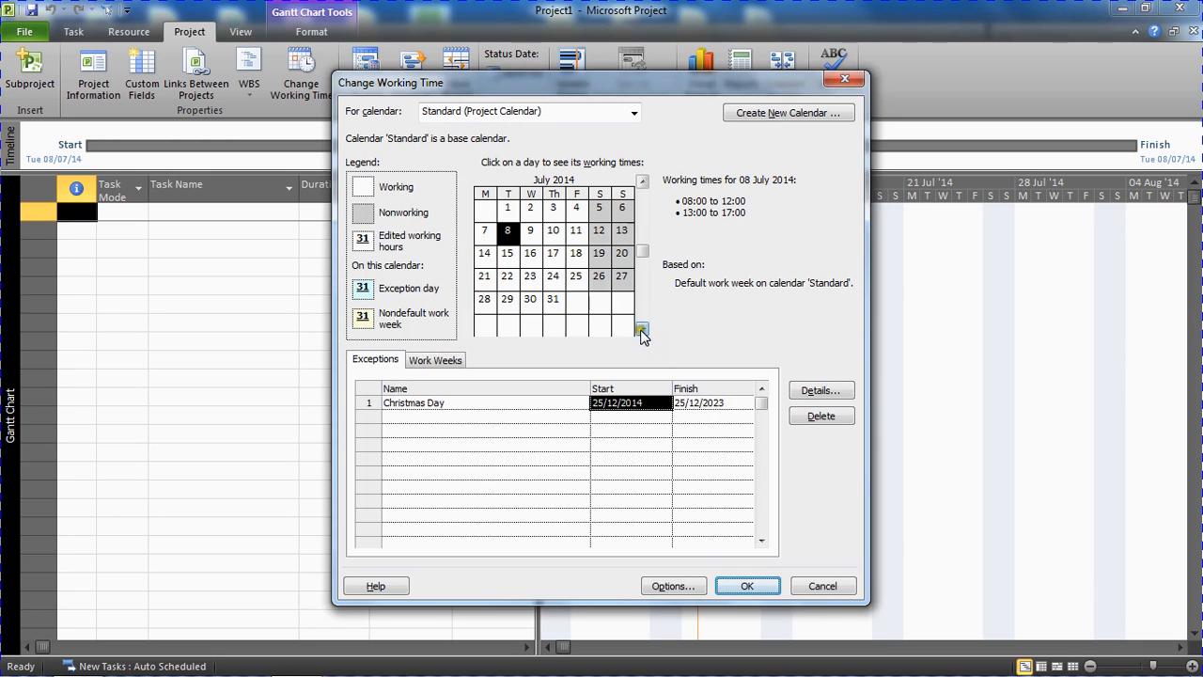
Check that 25 December 2015 is marked as an exception, then confirm the working-time changes.
click(641, 331)
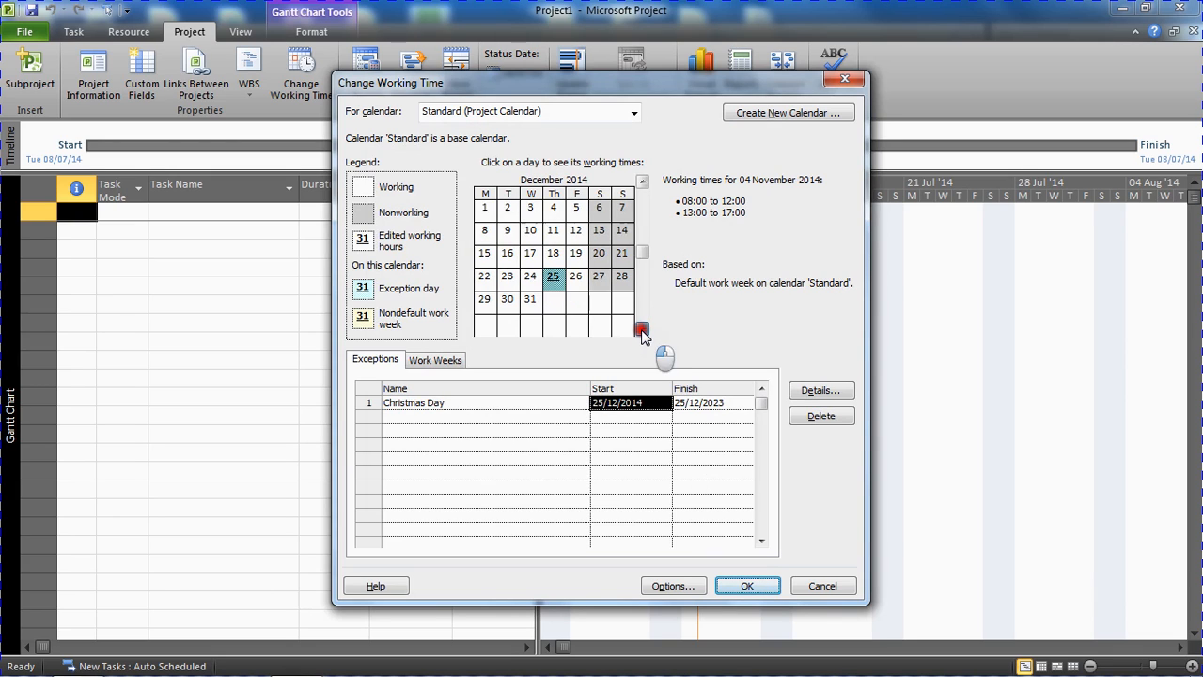
click(506, 230)
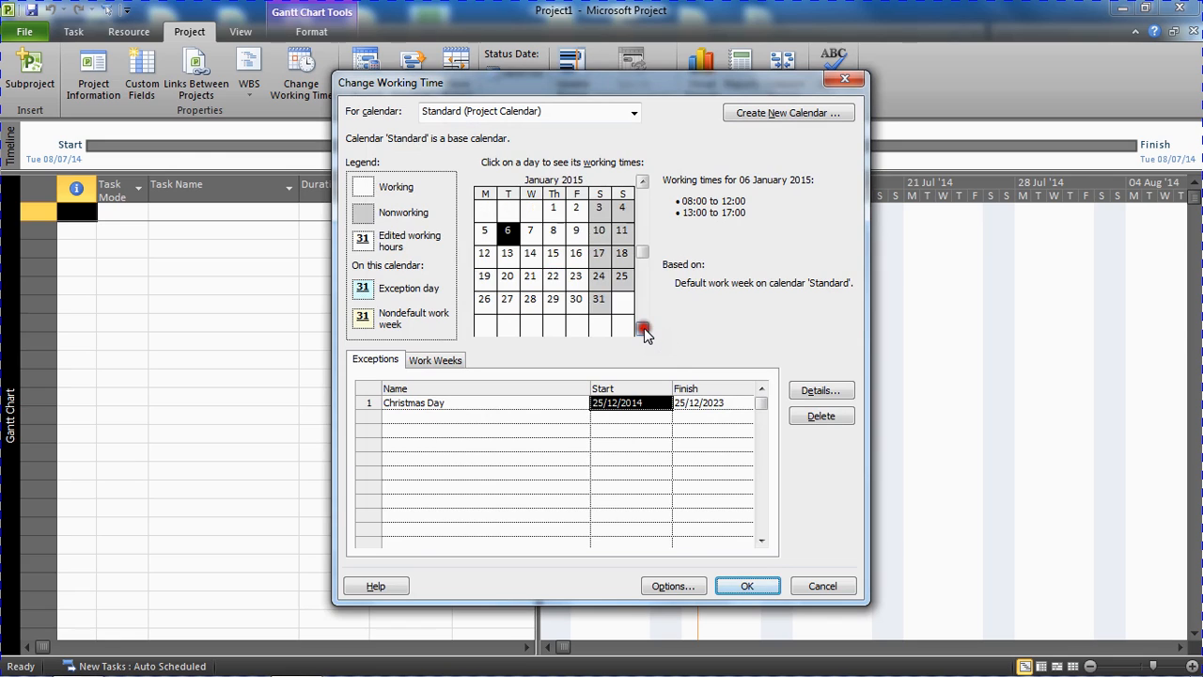
click(643, 332)
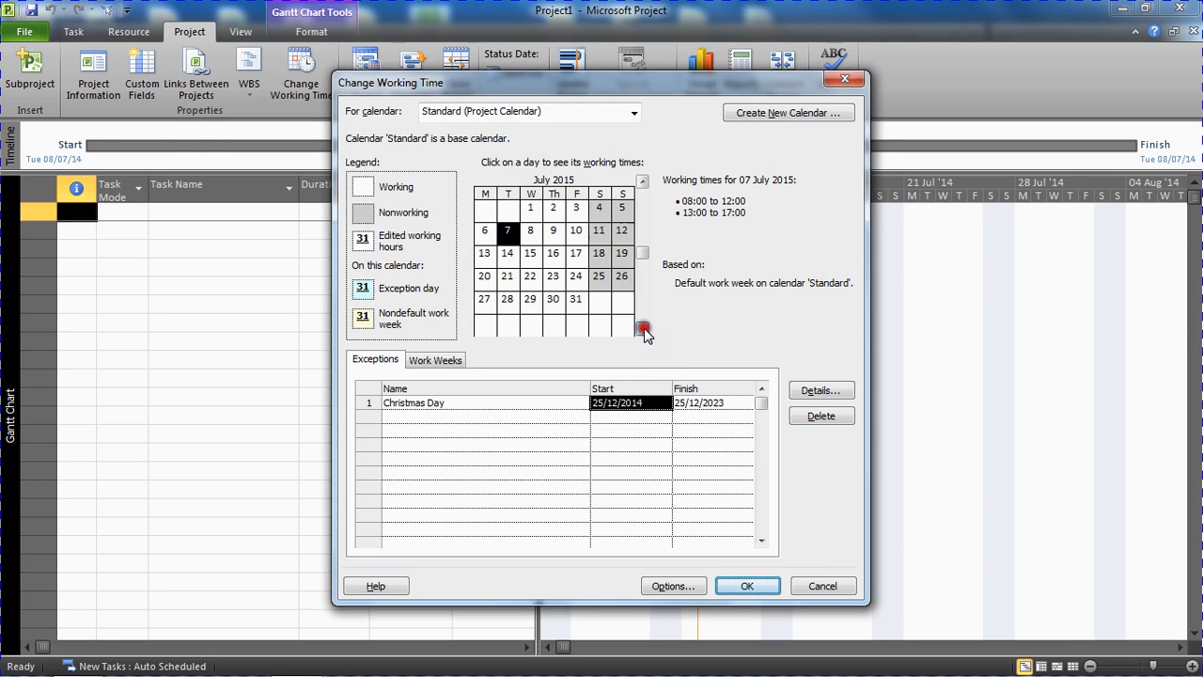
click(644, 331)
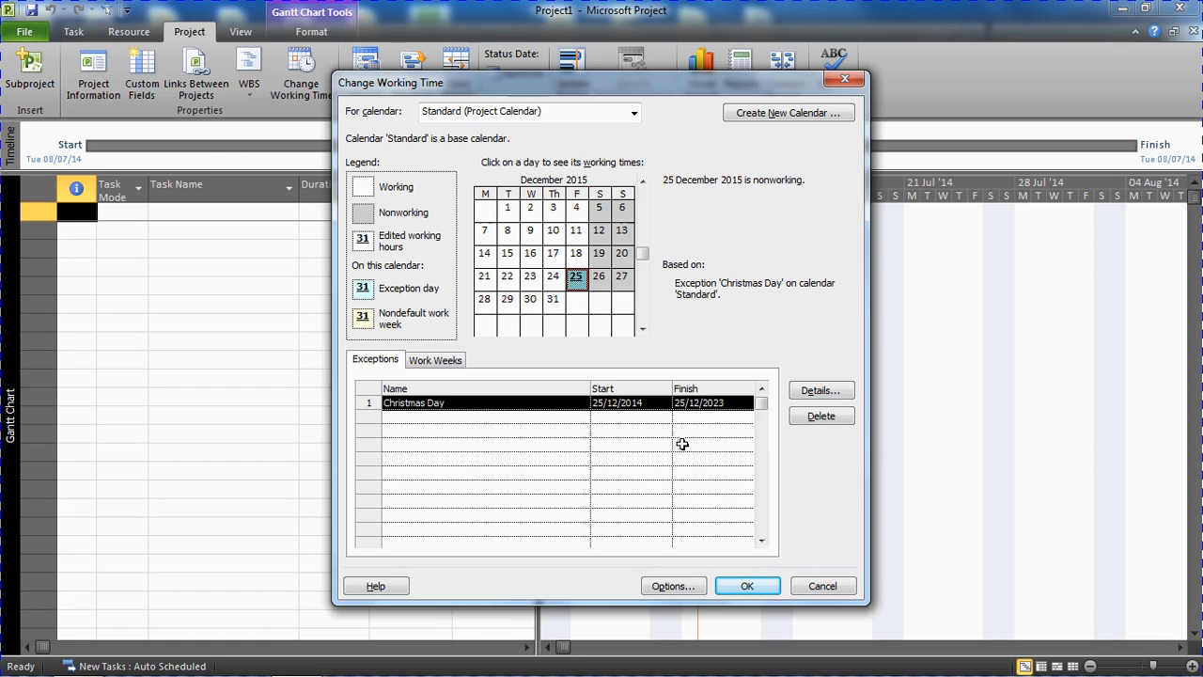
click(747, 586)
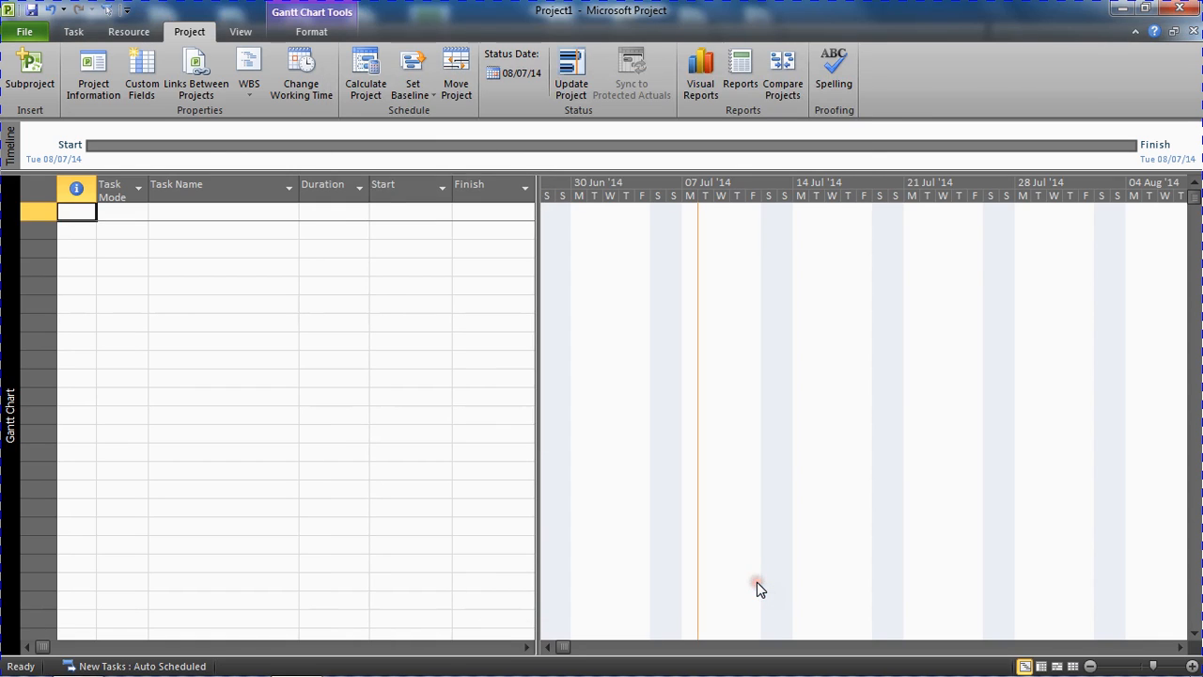